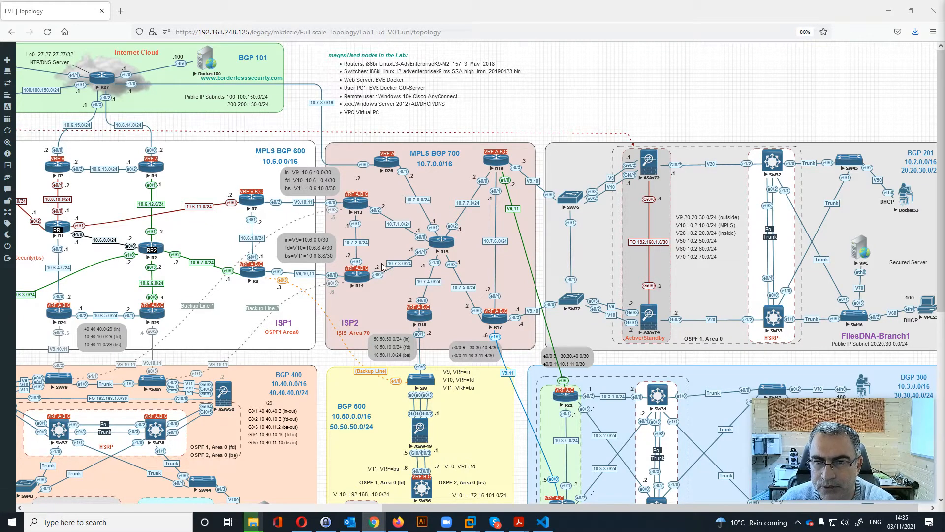
mouse_move(371, 327)
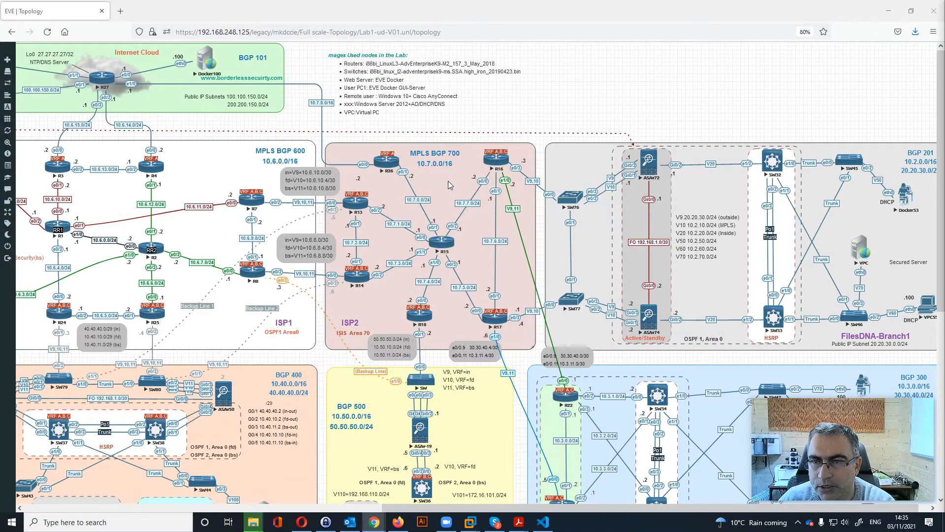
mouse_move(423, 180)
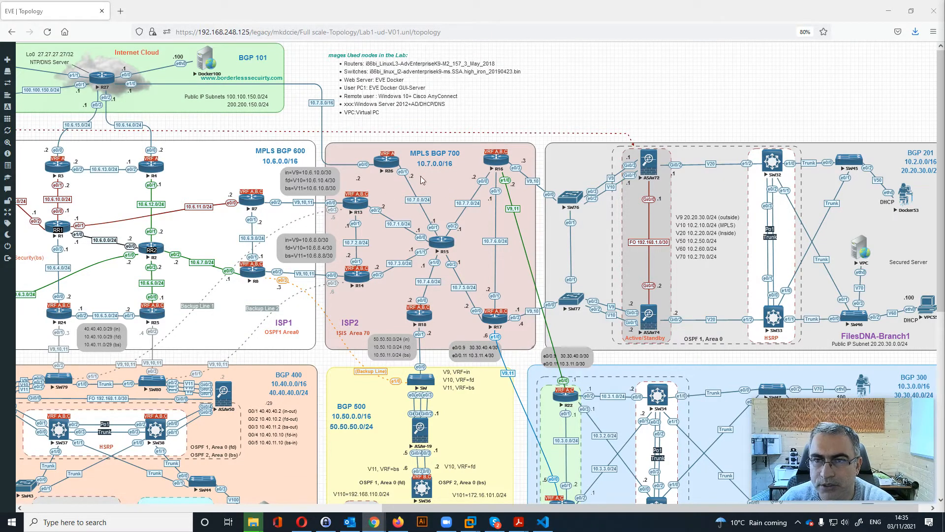
mouse_move(394, 205)
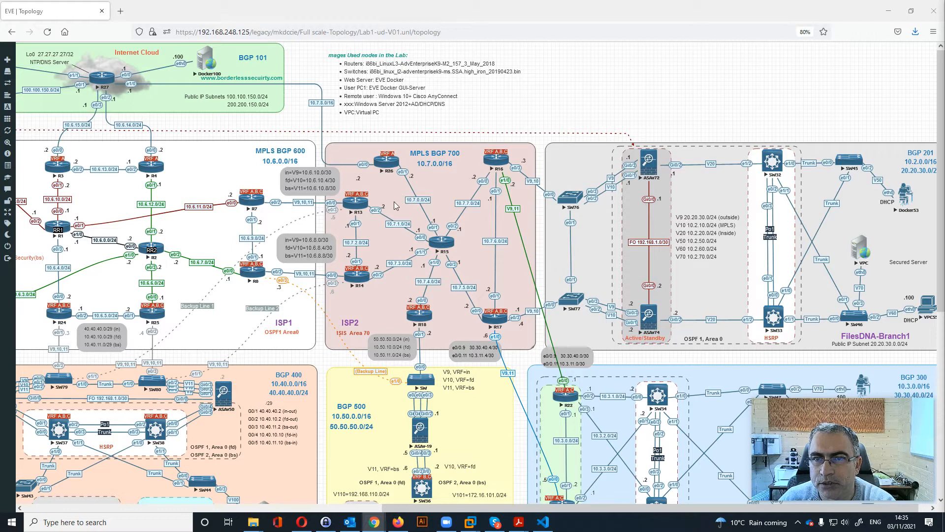
mouse_move(386, 178)
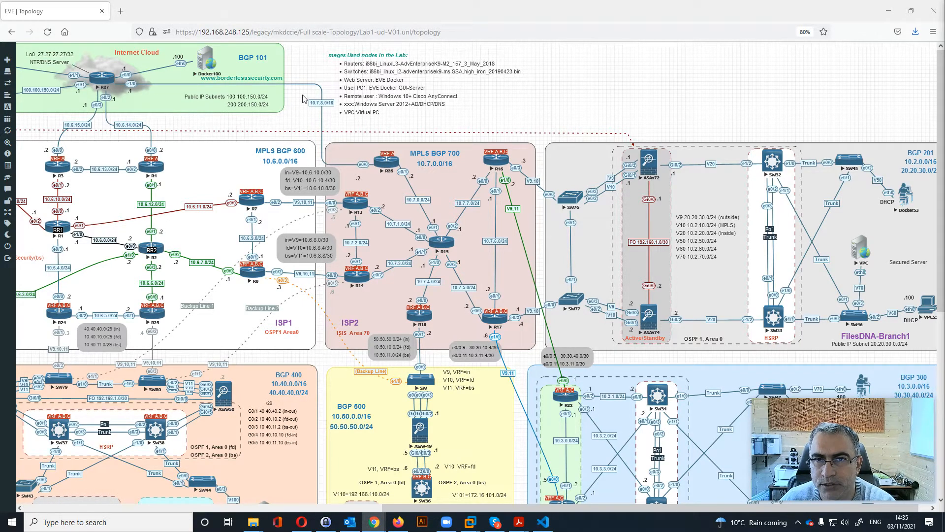
mouse_move(386, 197)
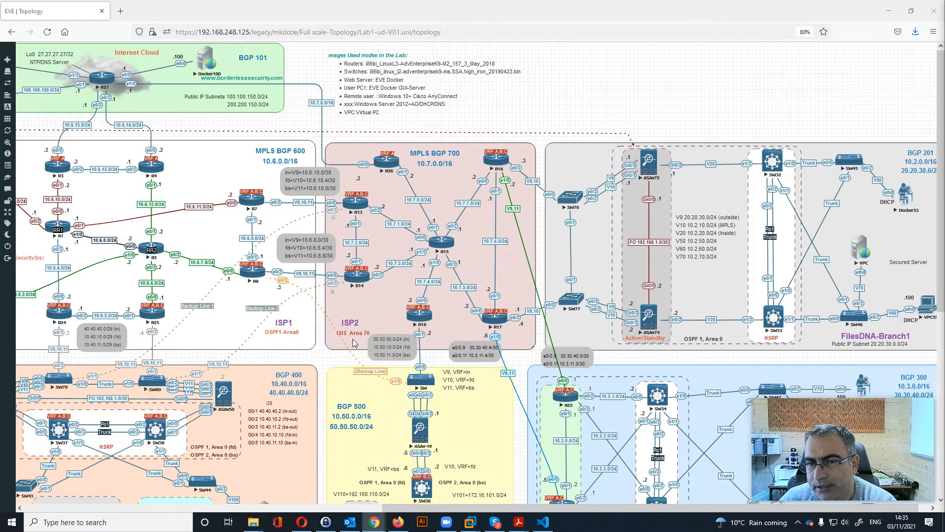
mouse_move(417, 270)
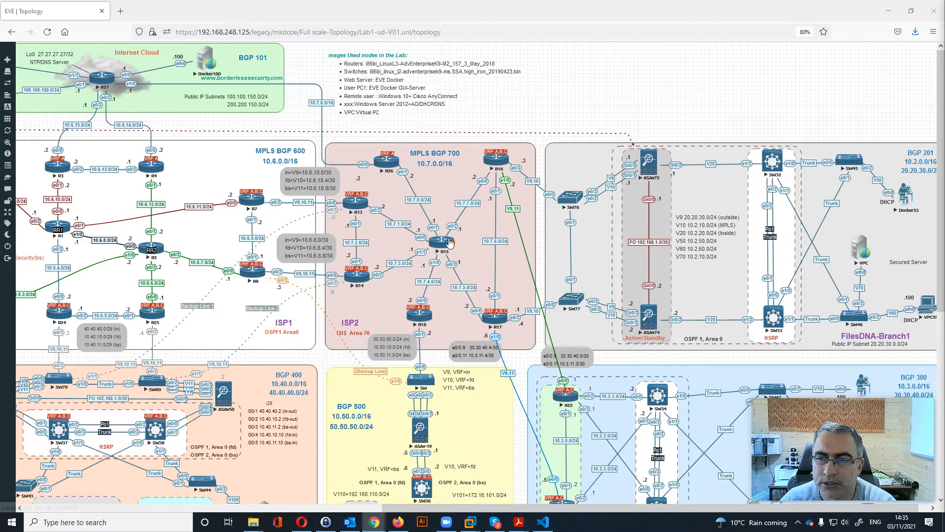
mouse_move(438, 187)
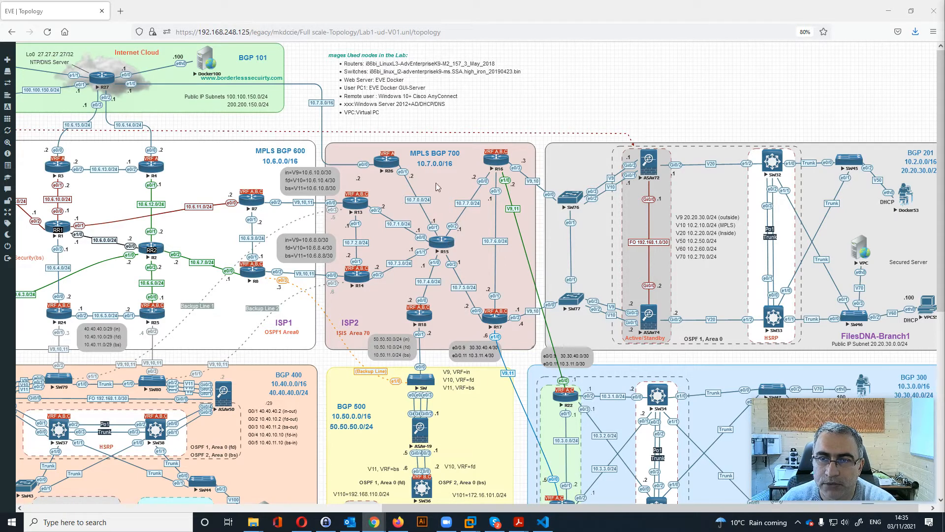
mouse_move(372, 223)
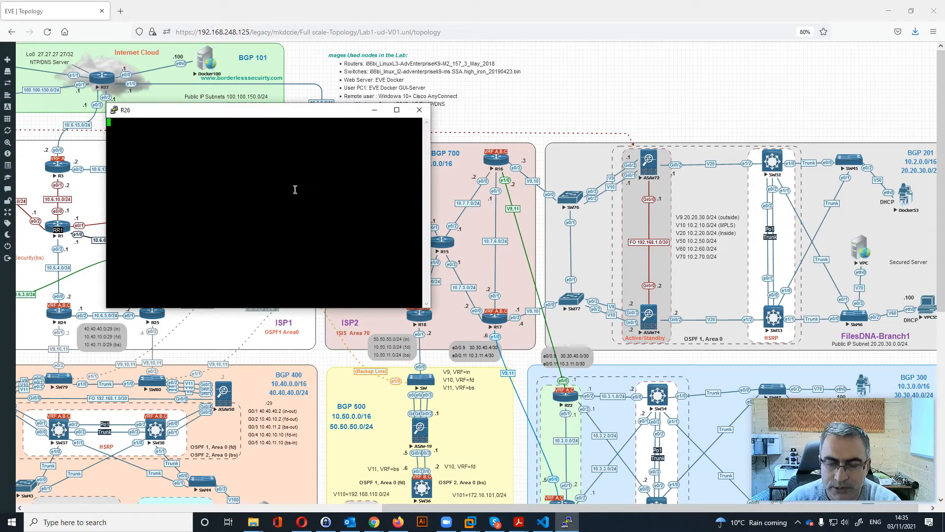
Enable privileged mode on R26 and run 'show run vrf', revealing VRF in with rd 702:26.
text(en)
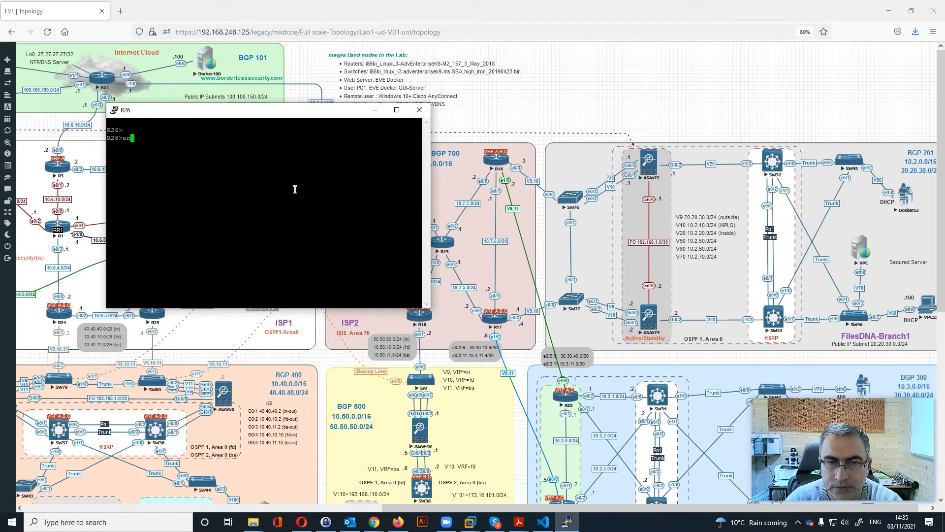
text(show run vrf)
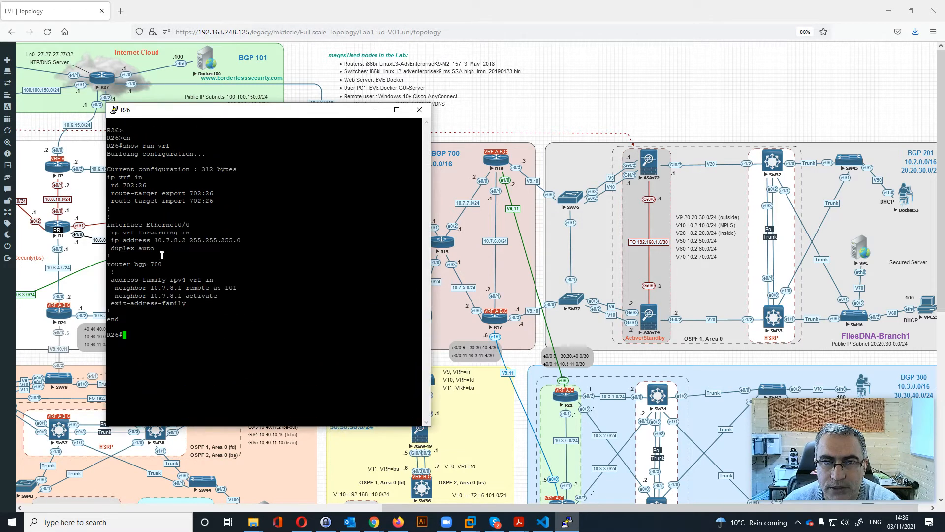
double_click(124, 178)
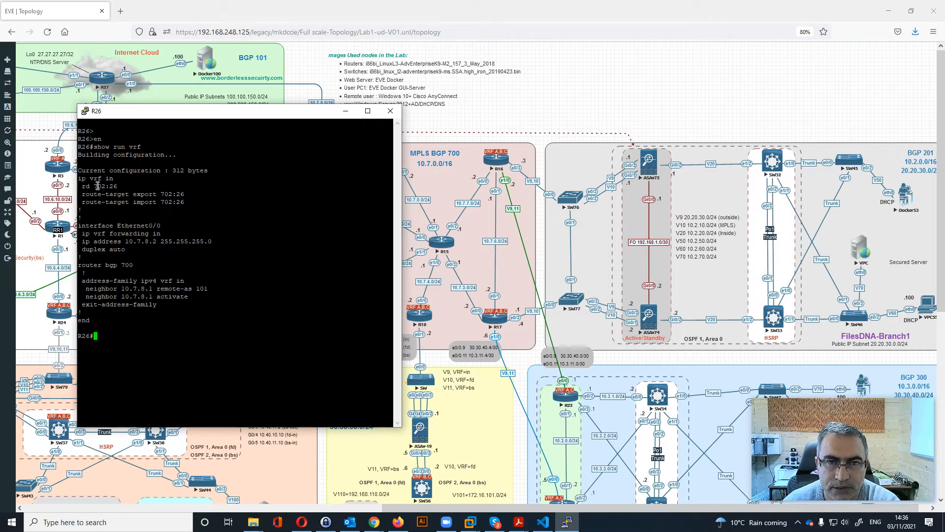
mouse_move(517, 159)
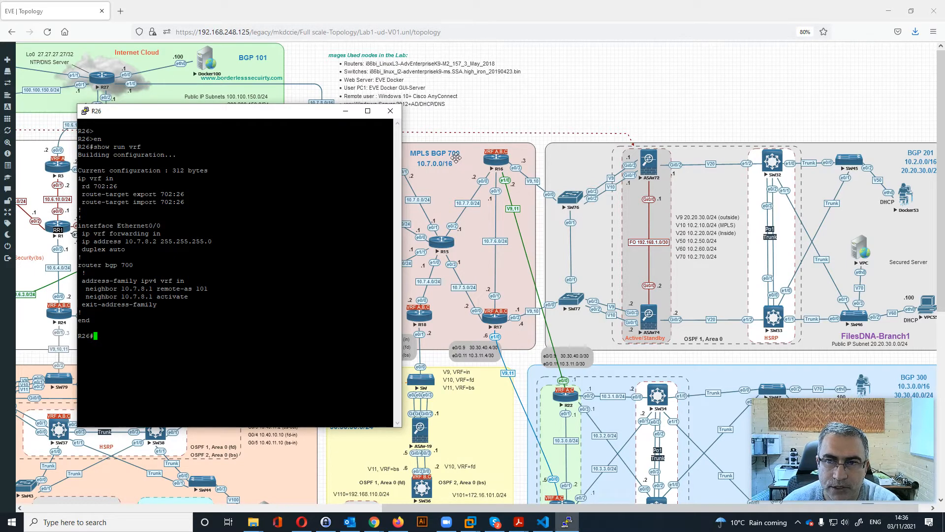
mouse_move(105, 187)
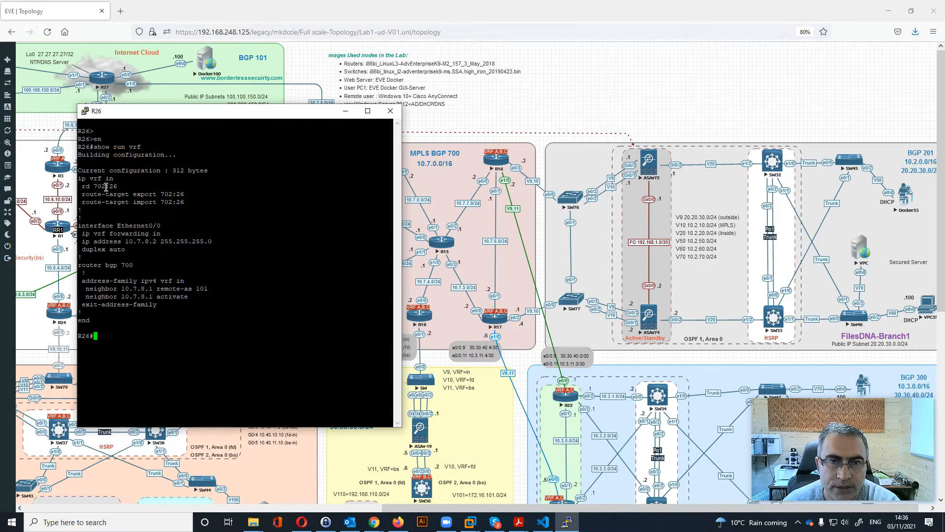
mouse_move(119, 207)
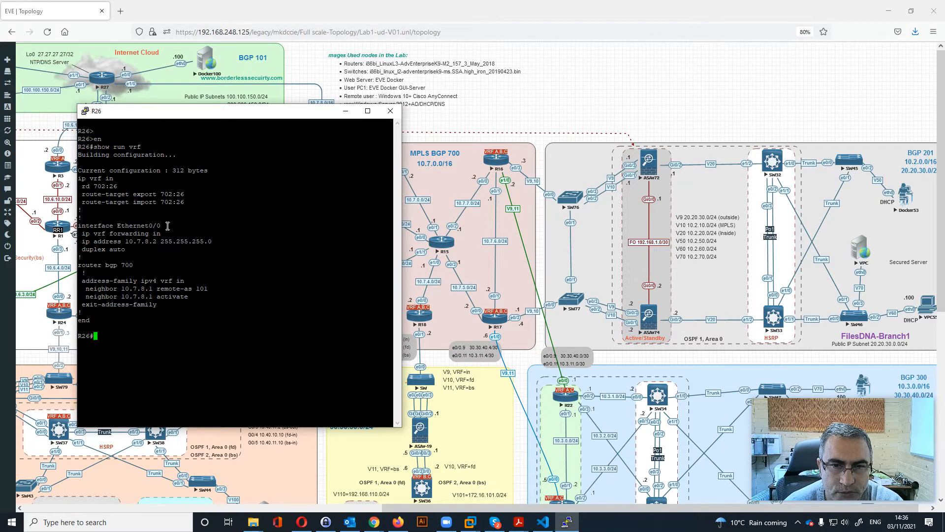
mouse_move(359, 191)
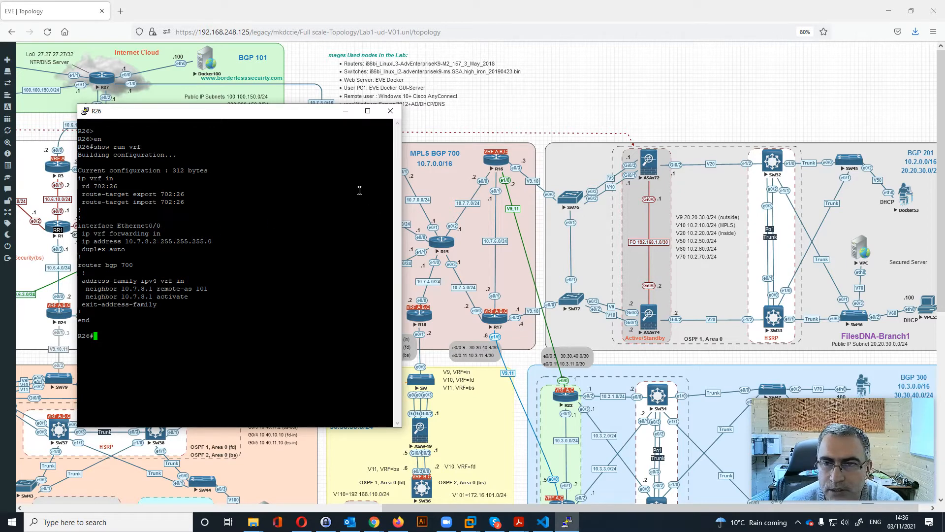
drag(238, 111, 165, 125)
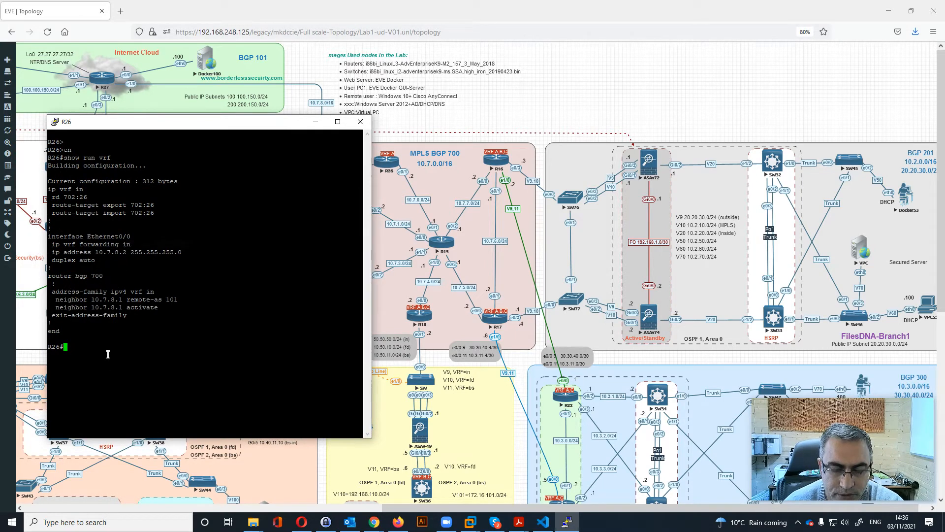
Run 'show ip route vrf in' on R26 and page through the BGP routes via 10.7.8.1.
text(show ip route vrf in)
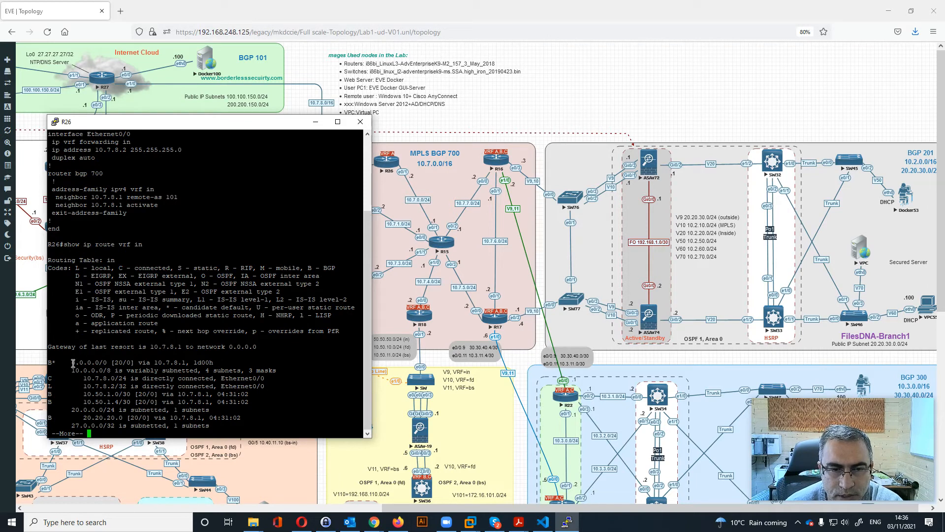
double_click(87, 362)
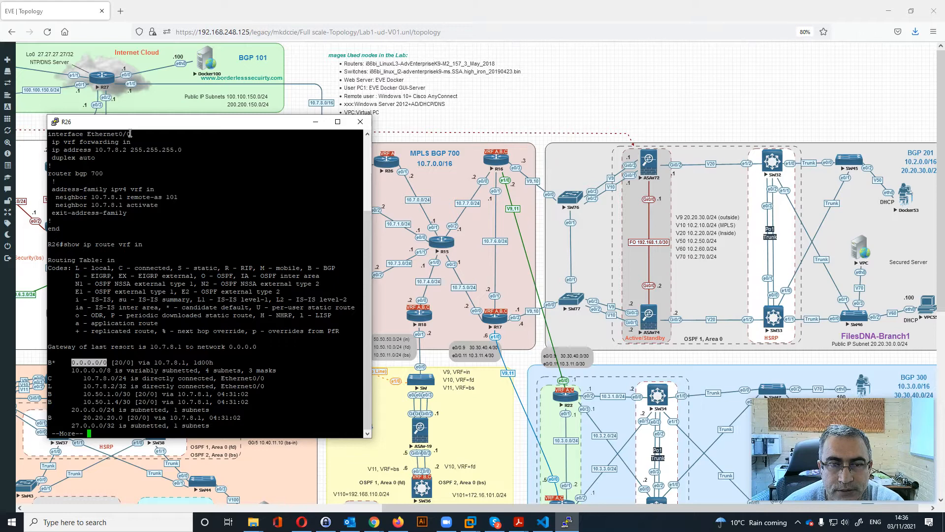
key(space)
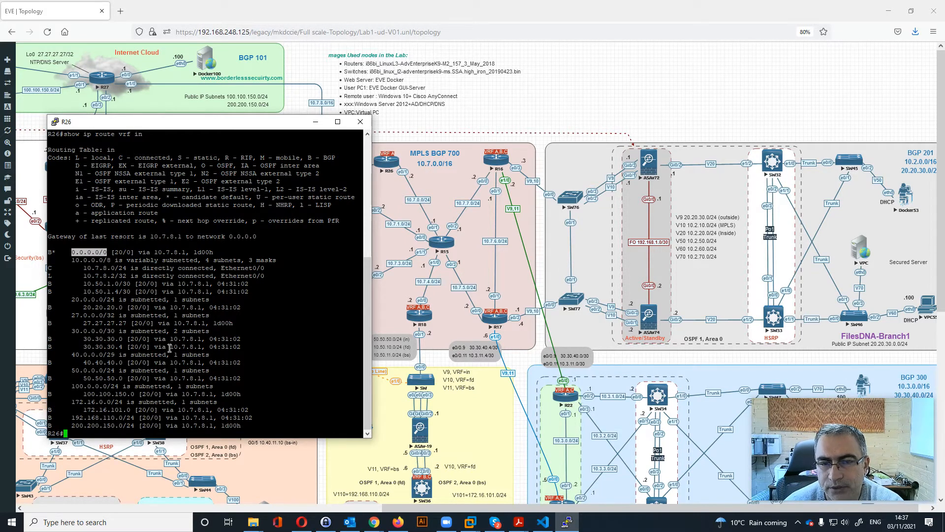
Run 'show run | s isis' to show R26's IS-IS config with net 70.0000.0100.3333.3333.00.
text(sh)
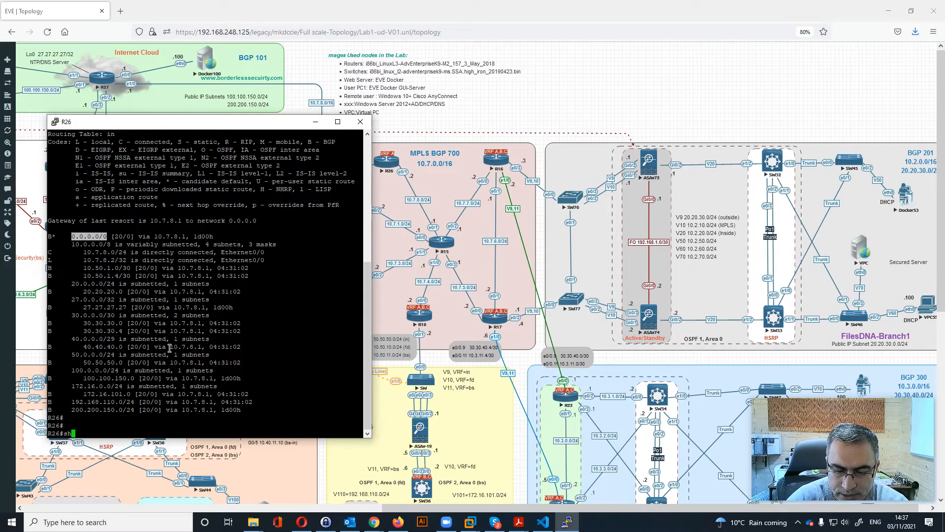
text(how run | s isi)
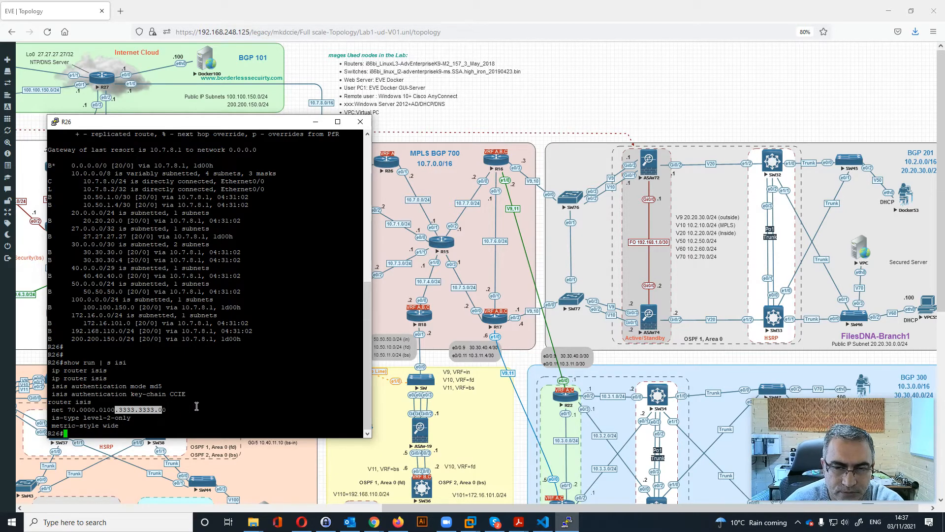
Run 'show ip route isis' on R26 to list level-2 routes via 10.7.0.1, then begin the BGP command.
text(sh)
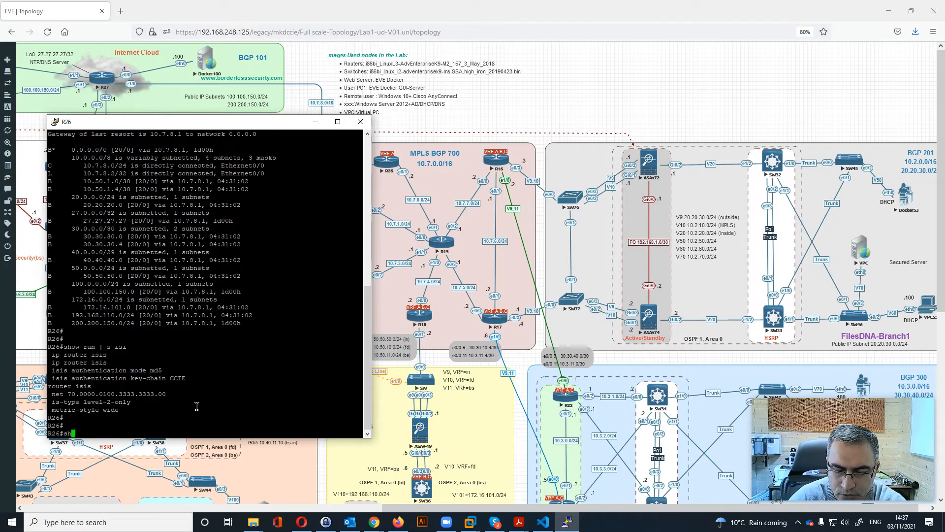
text(how ip route isi)
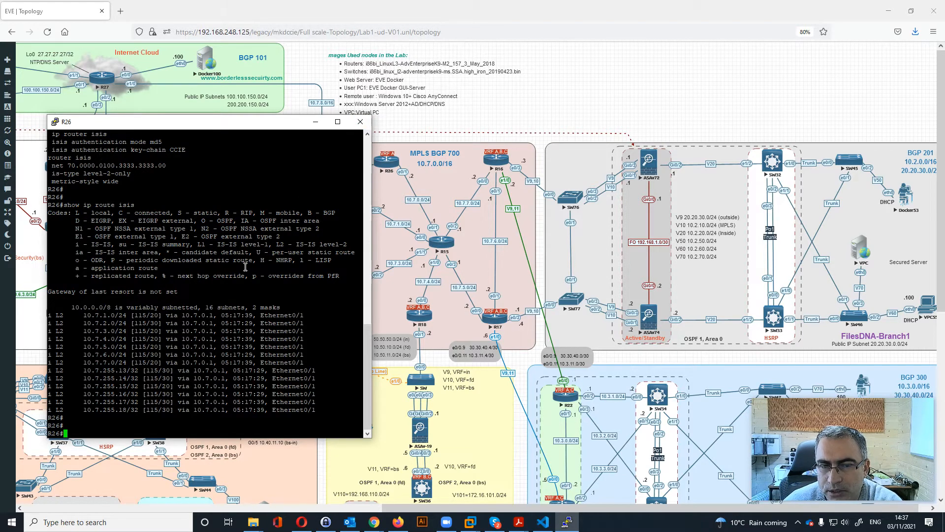
text(show run | s bgp)
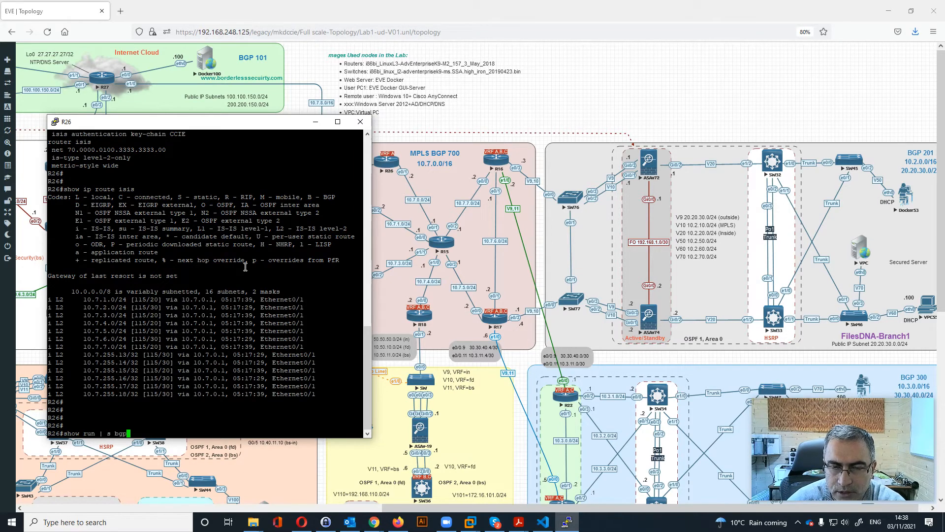
Run 'show run | s bgp' to display BGP 700 with peer 10.7.255.15 and VRF in neighbor 10.7.8.1.
key(enter)
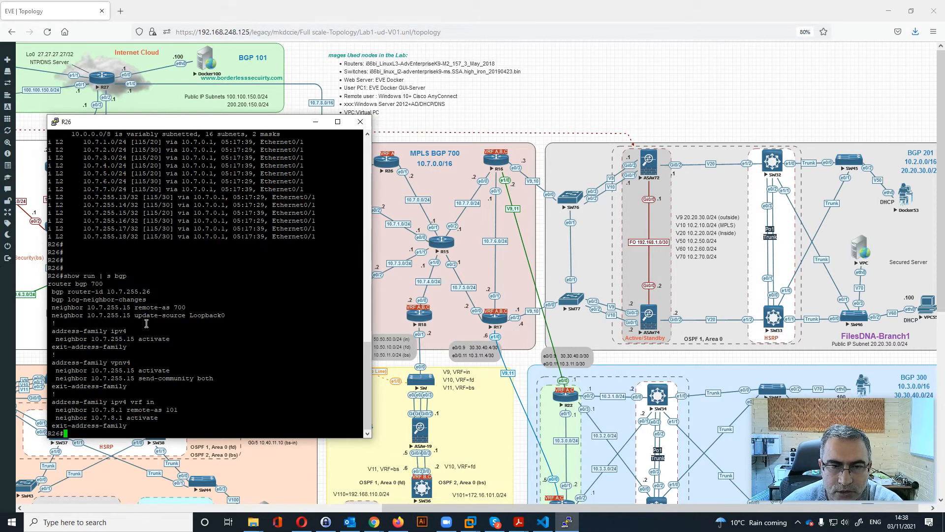
mouse_move(127, 307)
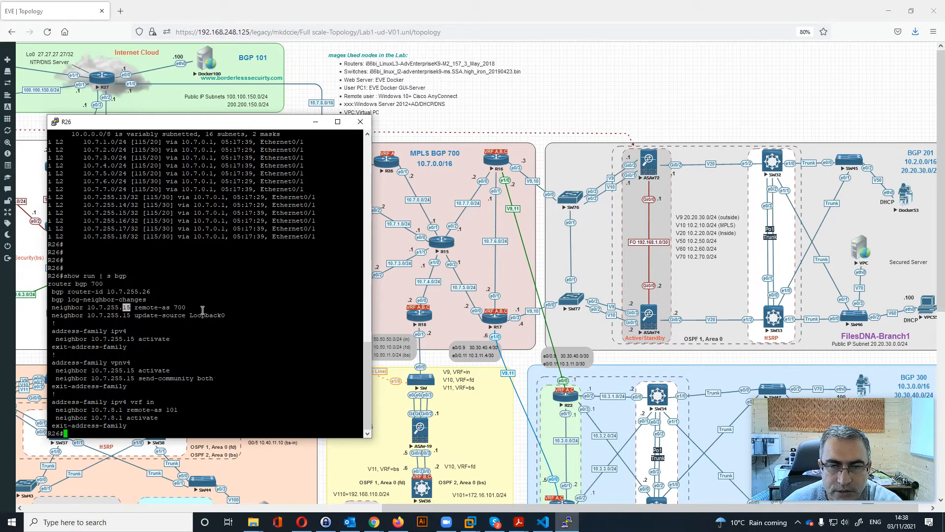
mouse_move(528, 272)
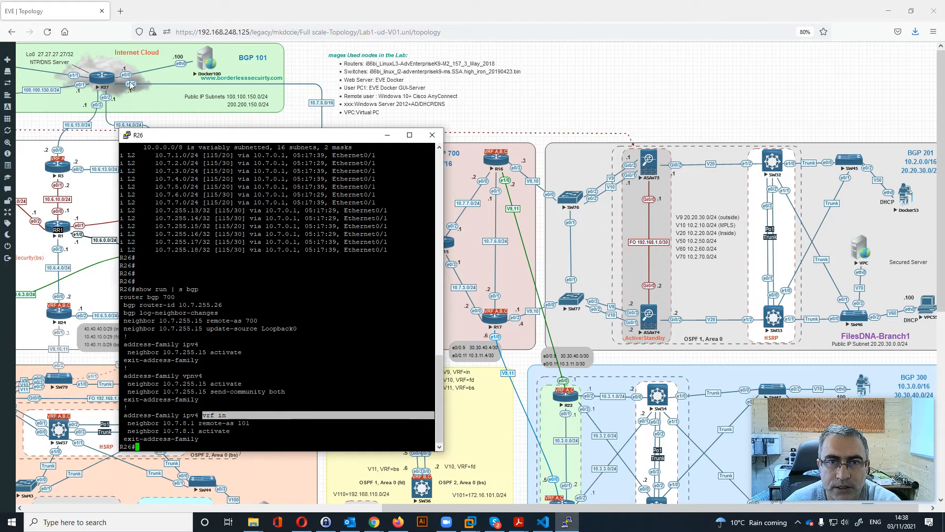
mouse_move(196, 102)
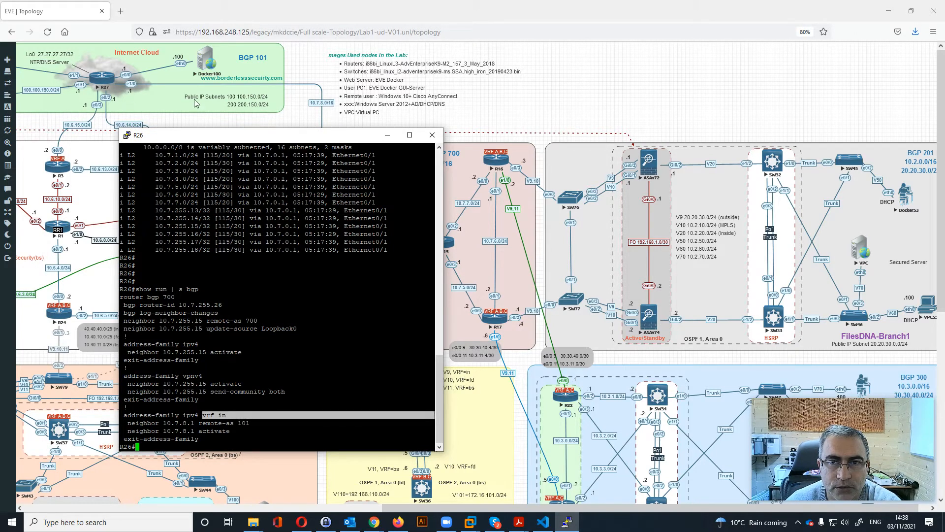
mouse_move(323, 111)
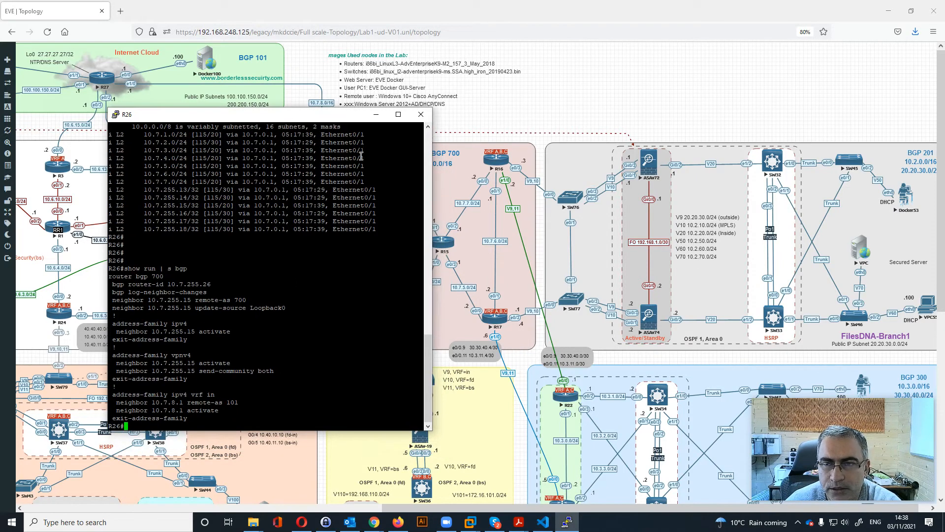
click(421, 114)
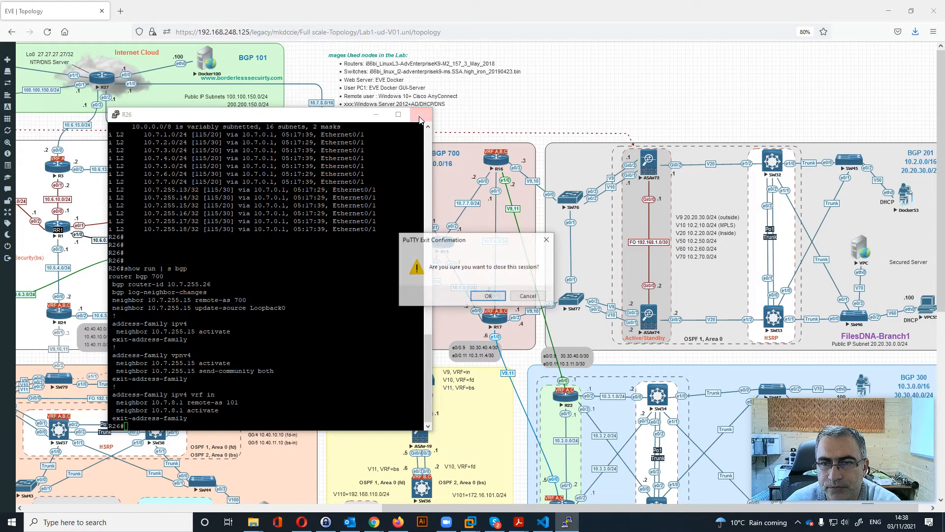
Confirm the PuTTY exit to close the R26 console session.
click(488, 297)
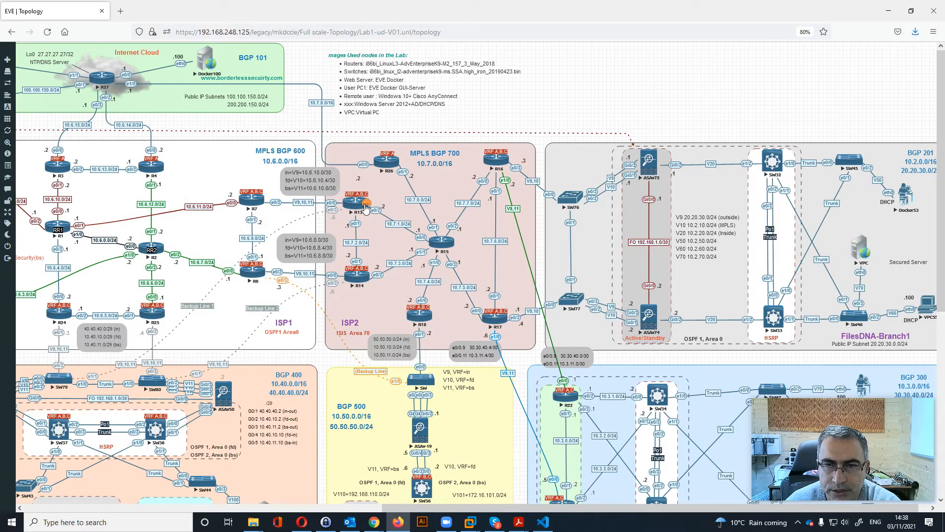
mouse_move(238, 208)
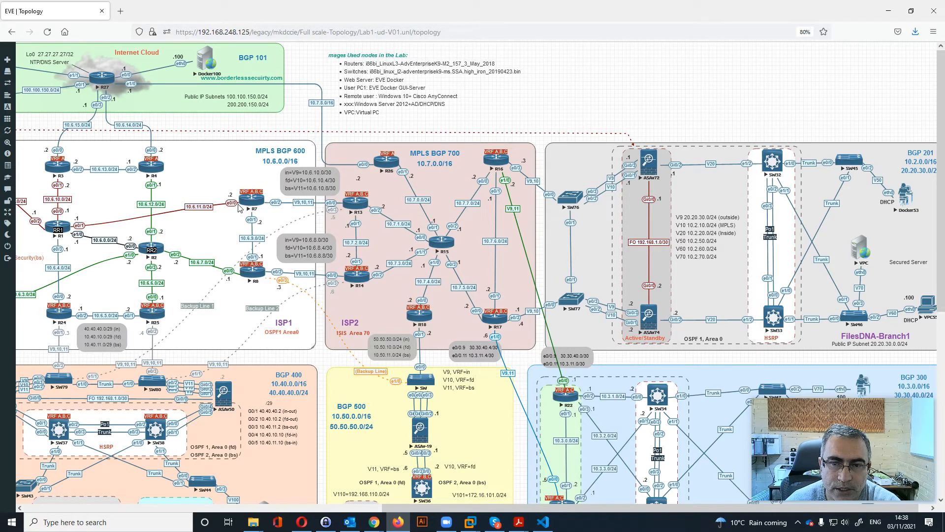
mouse_move(358, 202)
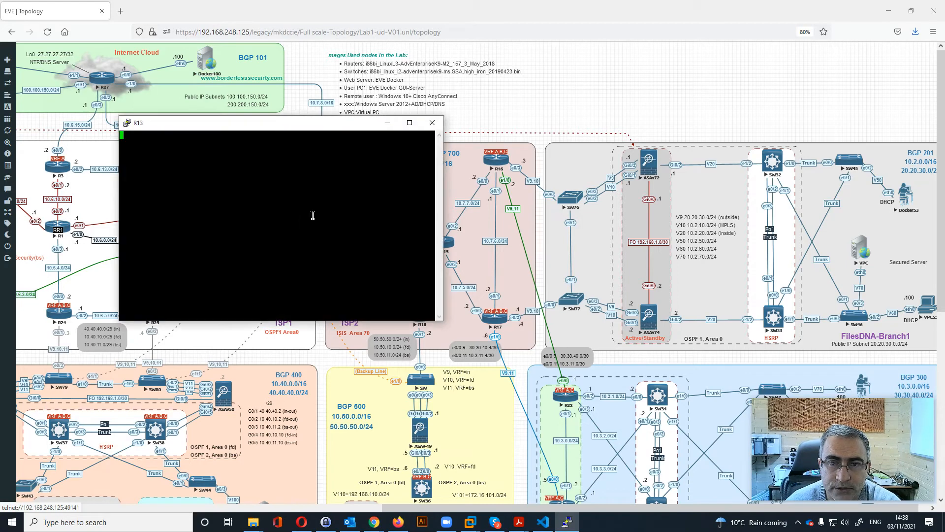
Run 'show run vrf' on R13, highlight VRFs fd and bs, then return to the topology.
text(e)
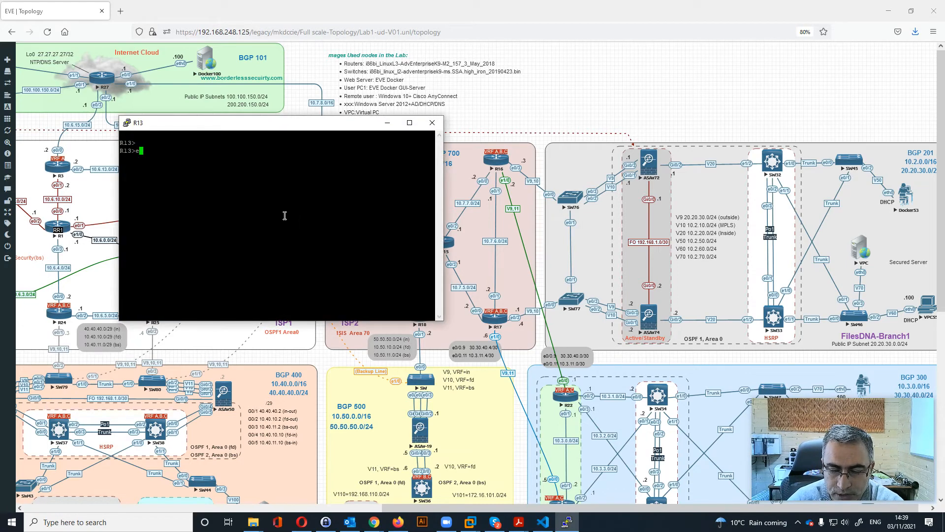
text(show run)
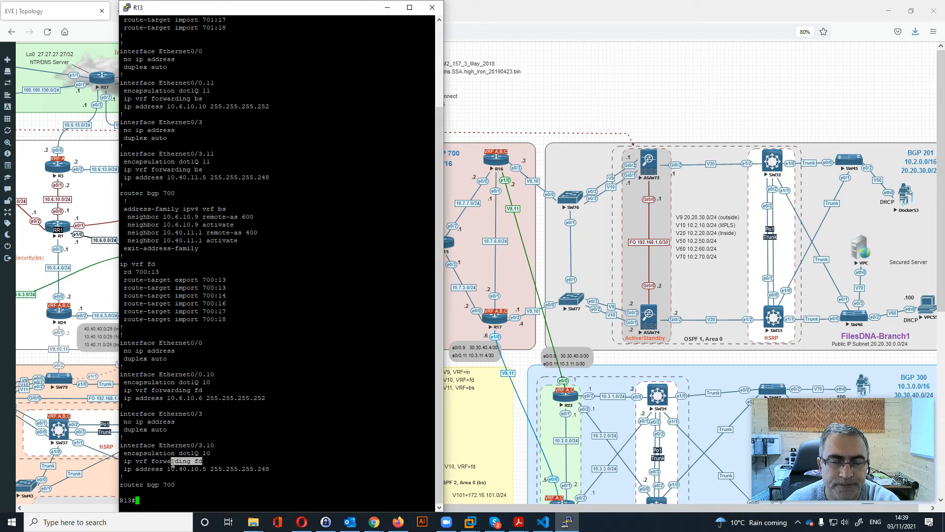
double_click(181, 461)
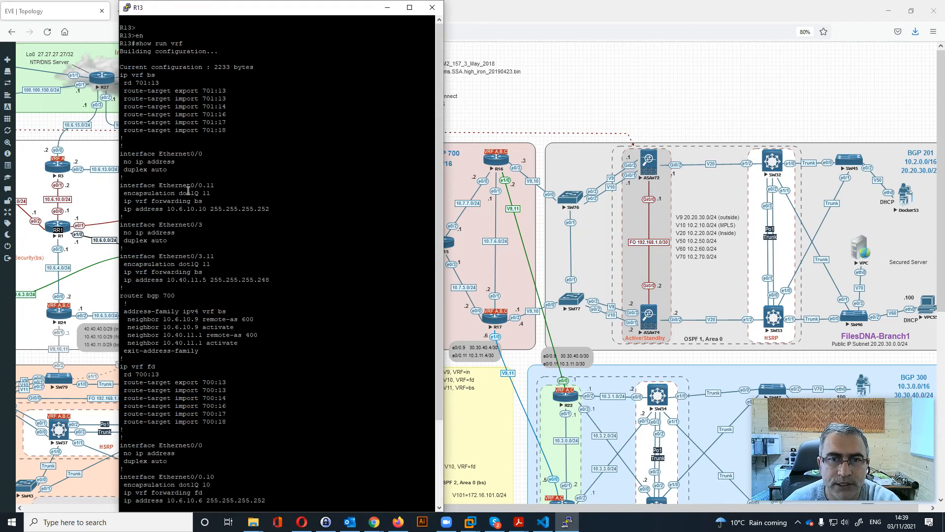
double_click(143, 74)
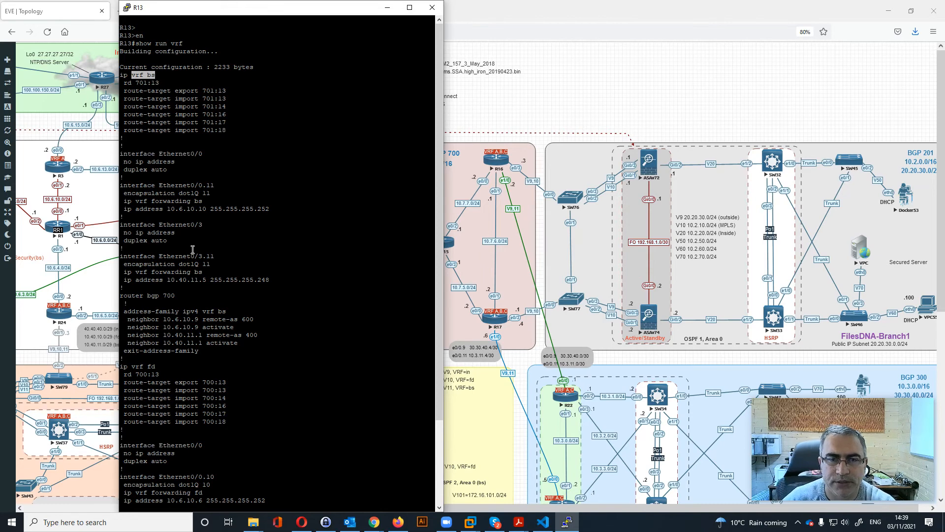
click(431, 7)
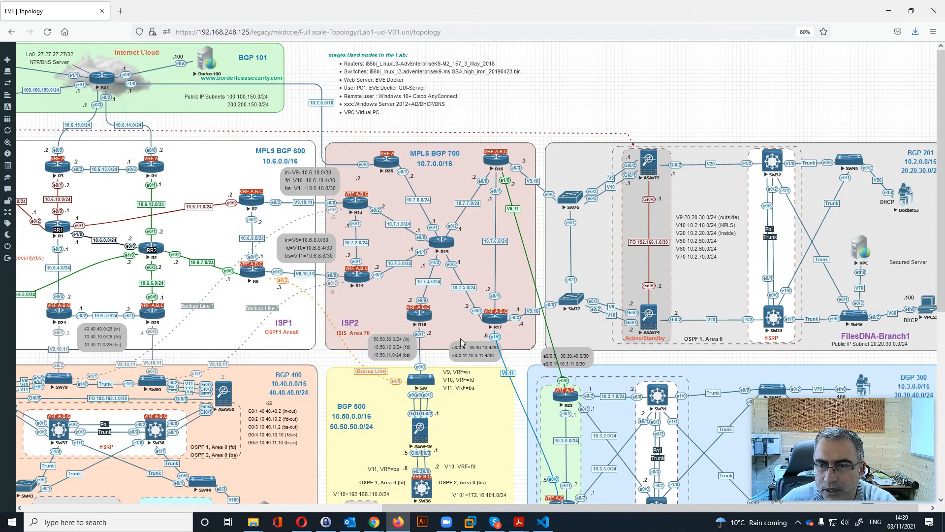
mouse_move(509, 348)
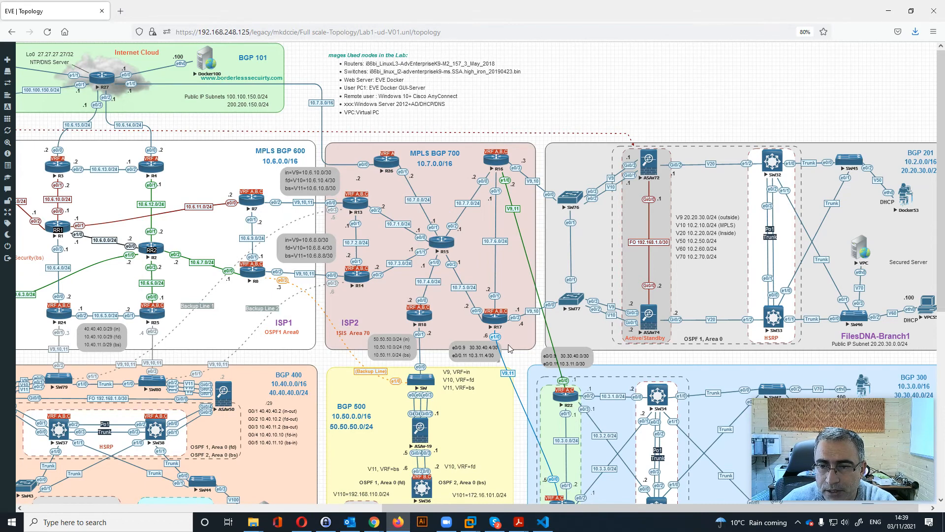
mouse_move(428, 332)
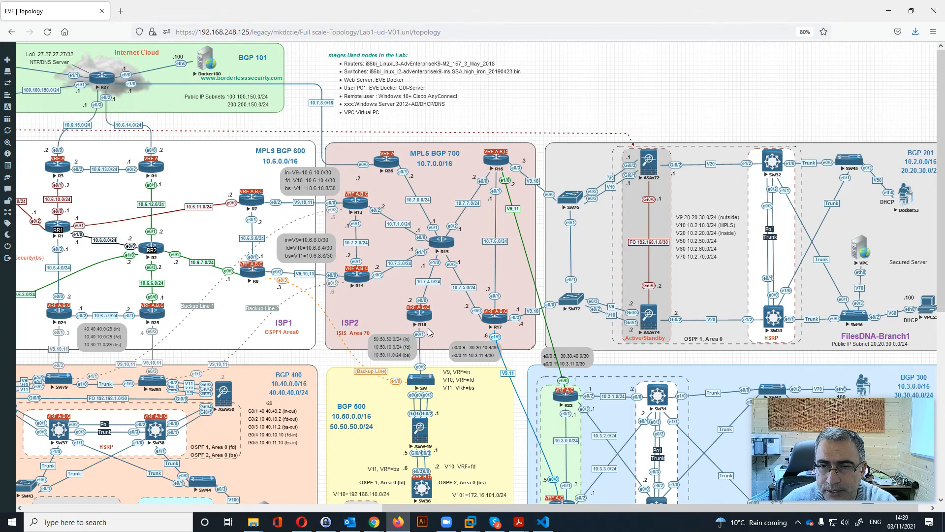
mouse_move(407, 430)
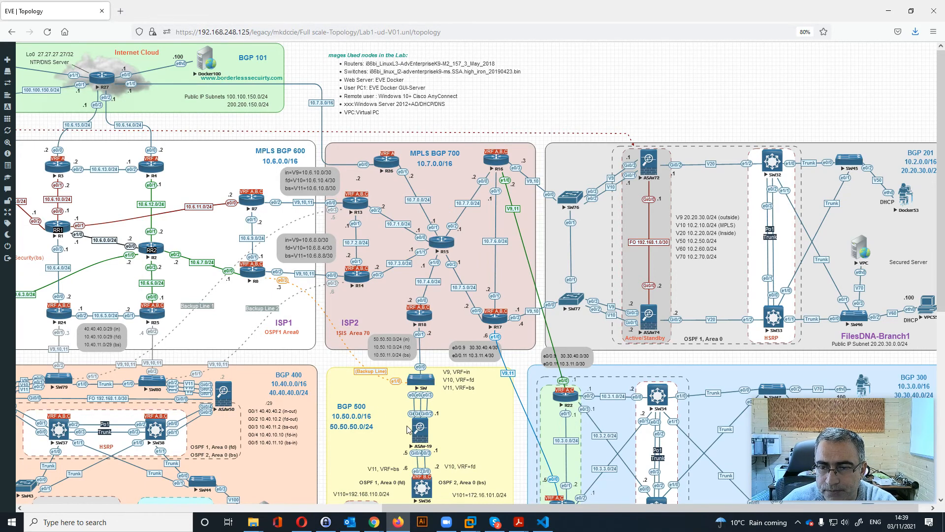
Scroll the topology down to reveal the DC1, DC2 and Borderless Security sites.
scroll(down, 3)
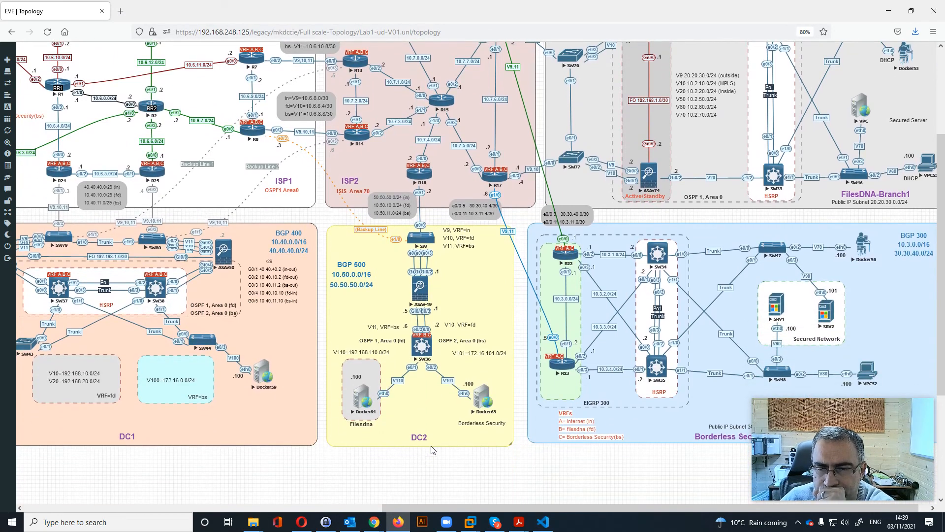
scroll(down, 3)
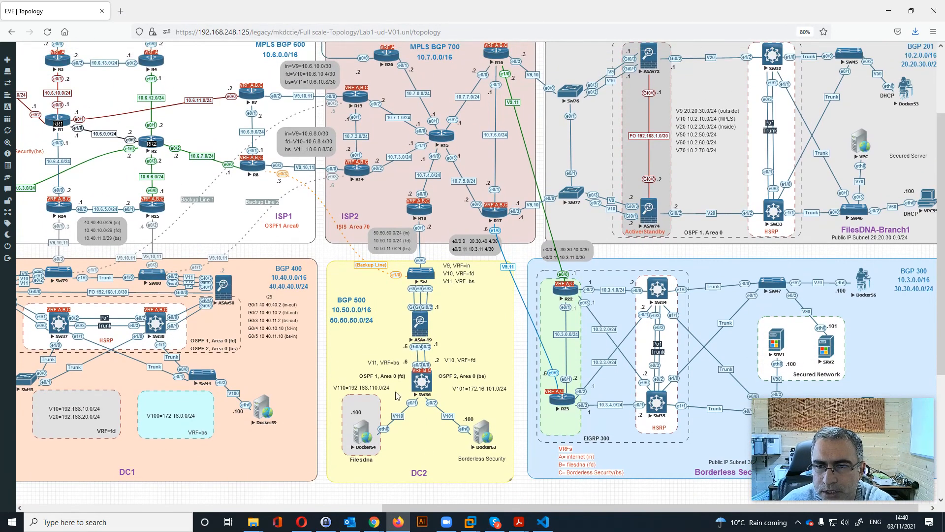
scroll(down, 3)
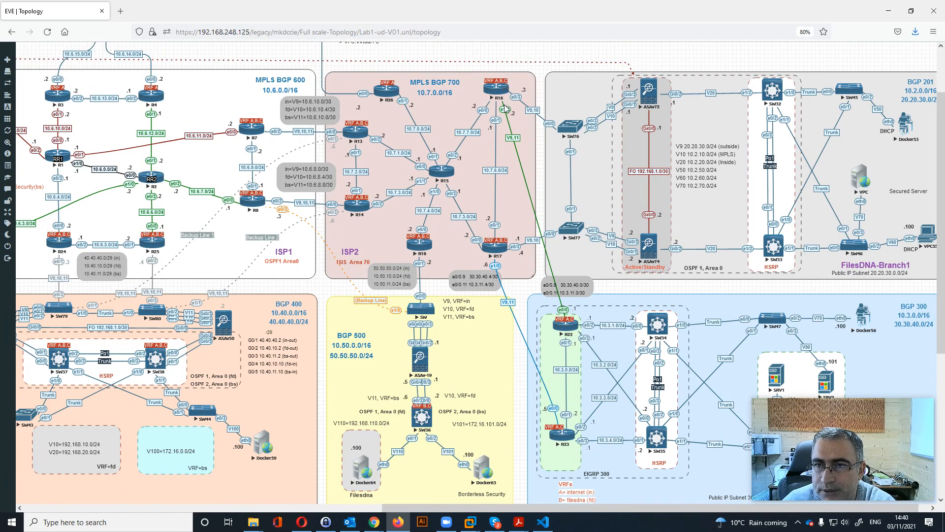
mouse_move(794, 160)
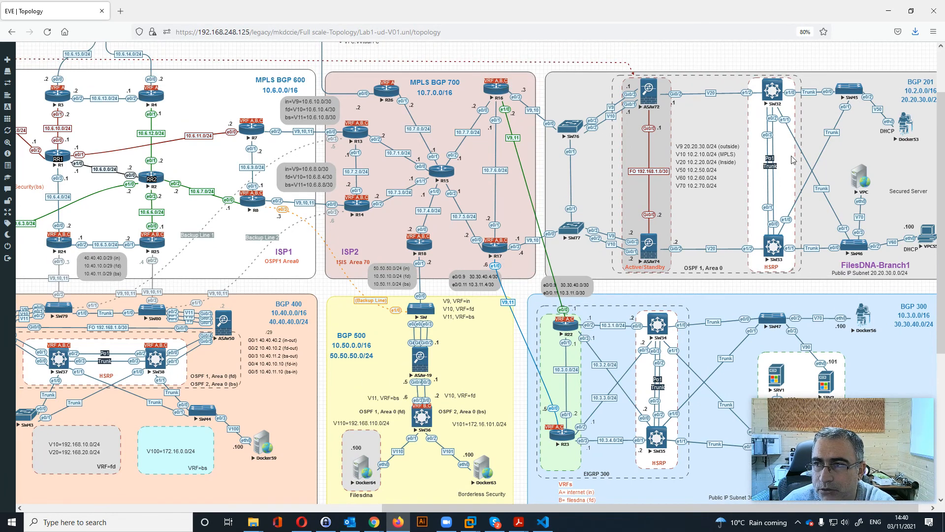
mouse_move(528, 296)
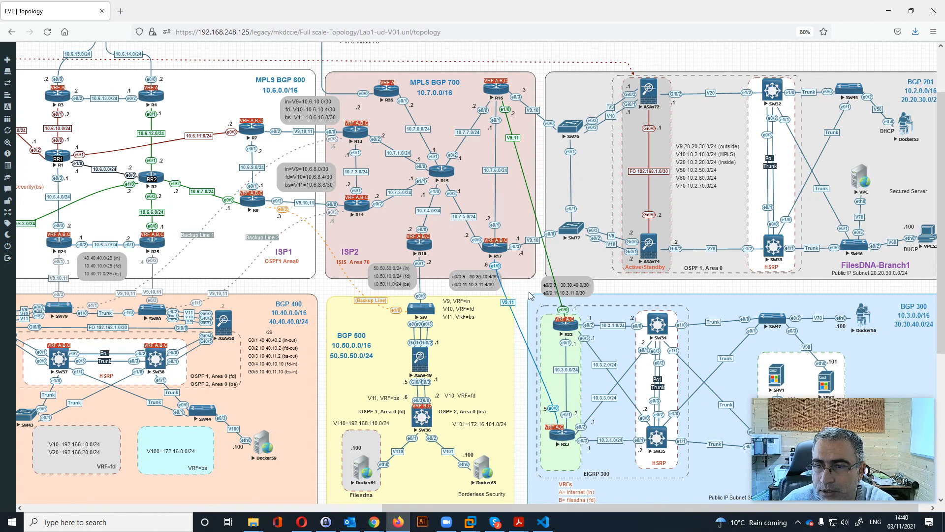
scroll(down, 3)
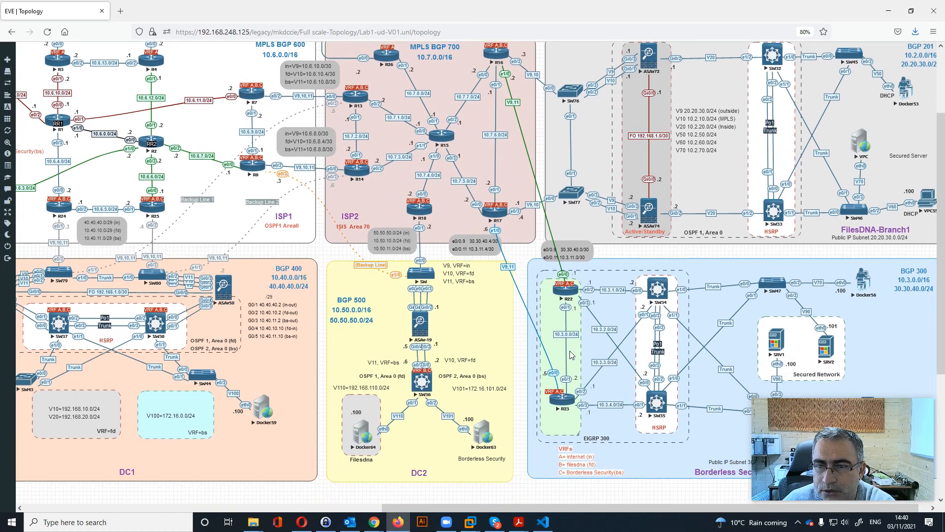